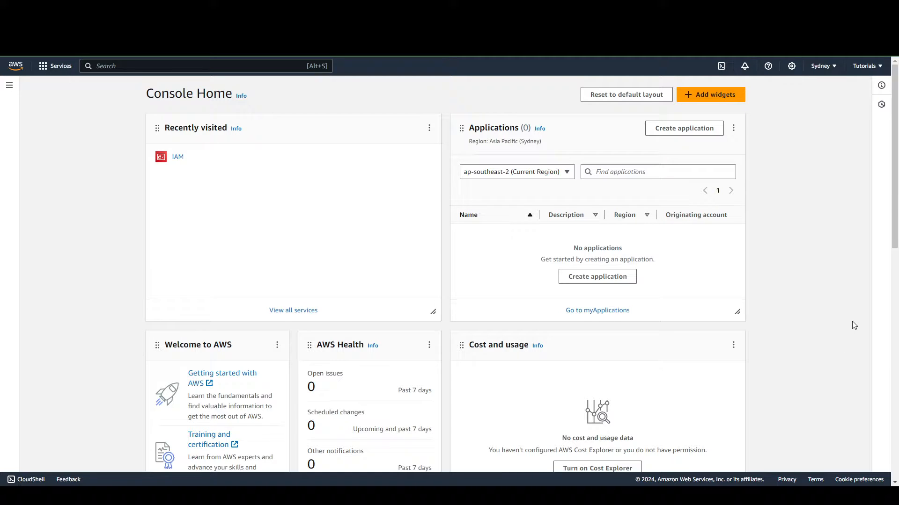
mouse_move(66, 243)
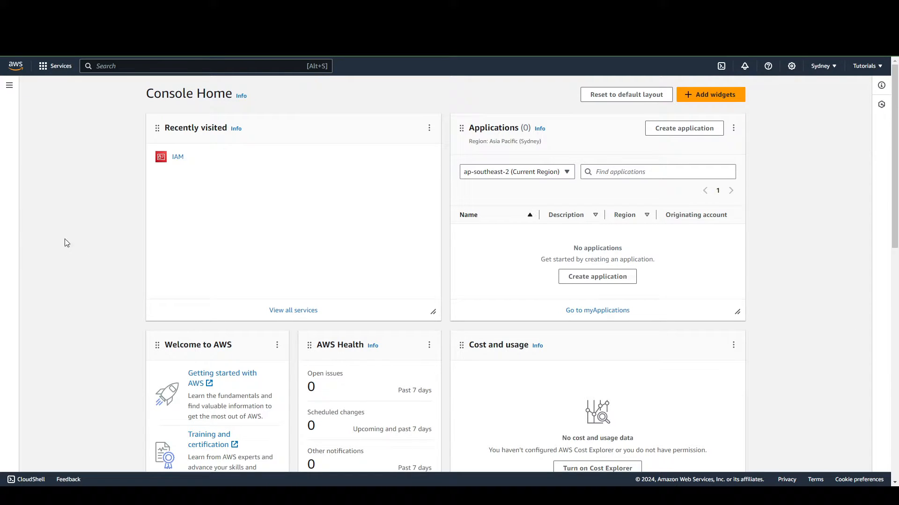
mouse_move(56, 65)
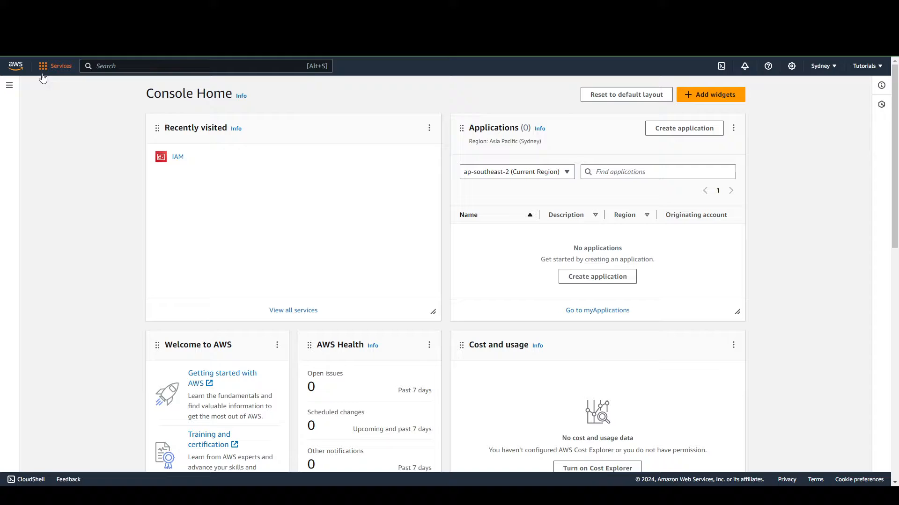
Step: Browse the services catalog to the Security, Identity, & Compliance category
click(61, 66)
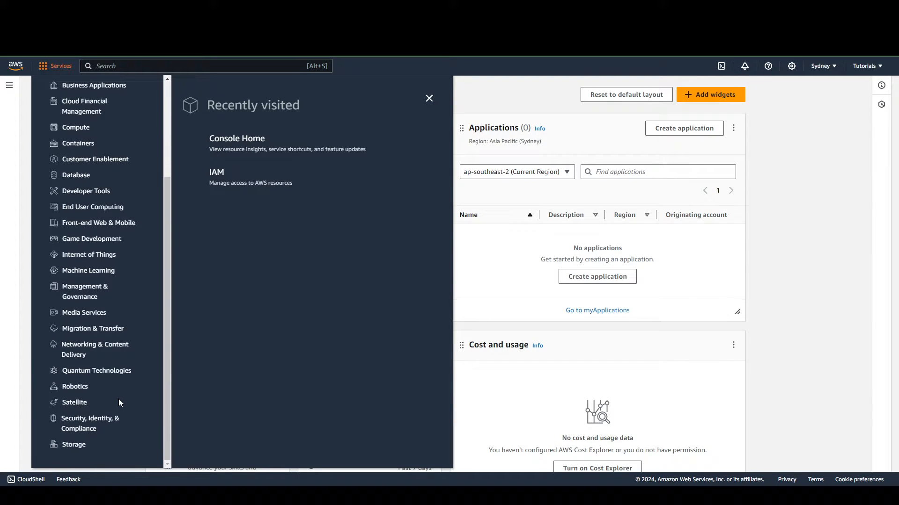
mouse_move(90, 424)
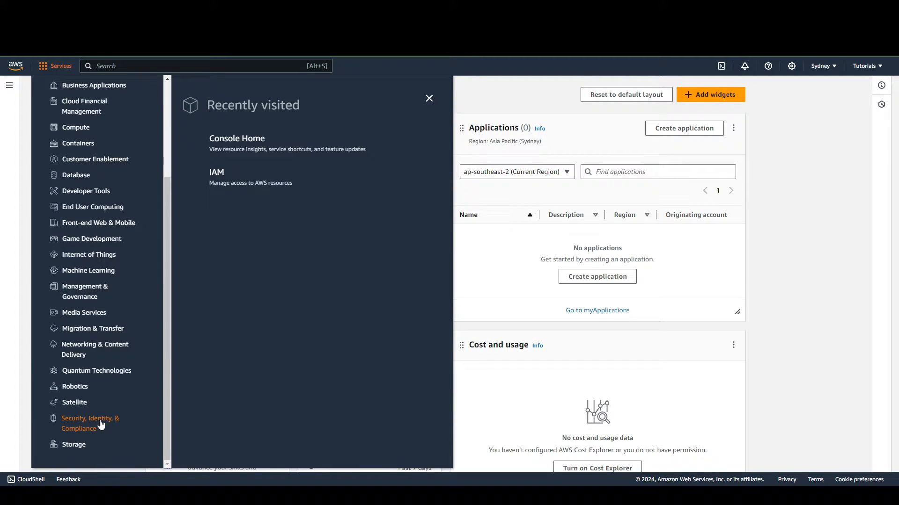
click(91, 423)
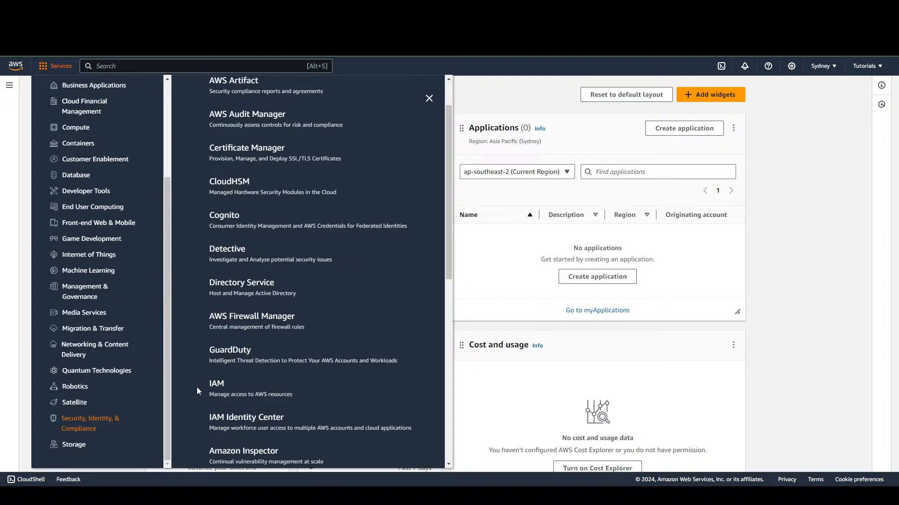
Step: Go to the IAM service to reach its Users list
click(216, 384)
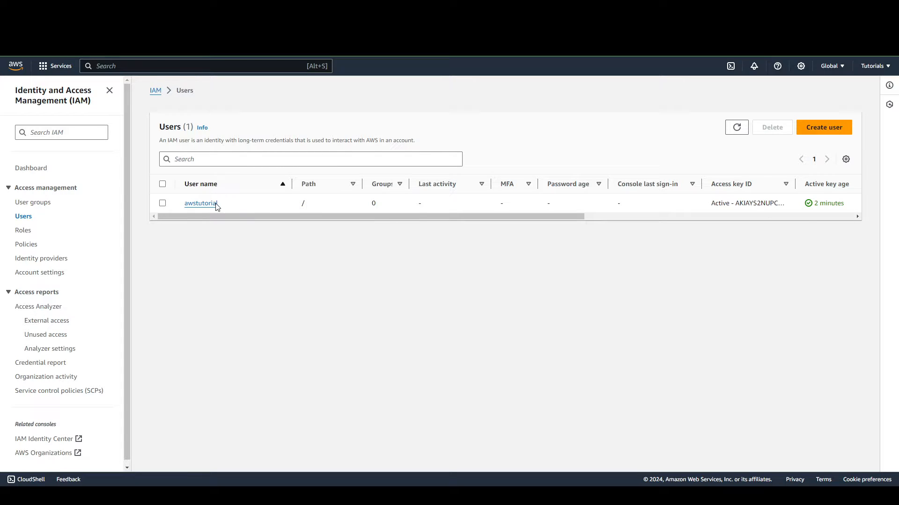
mouse_move(848, 202)
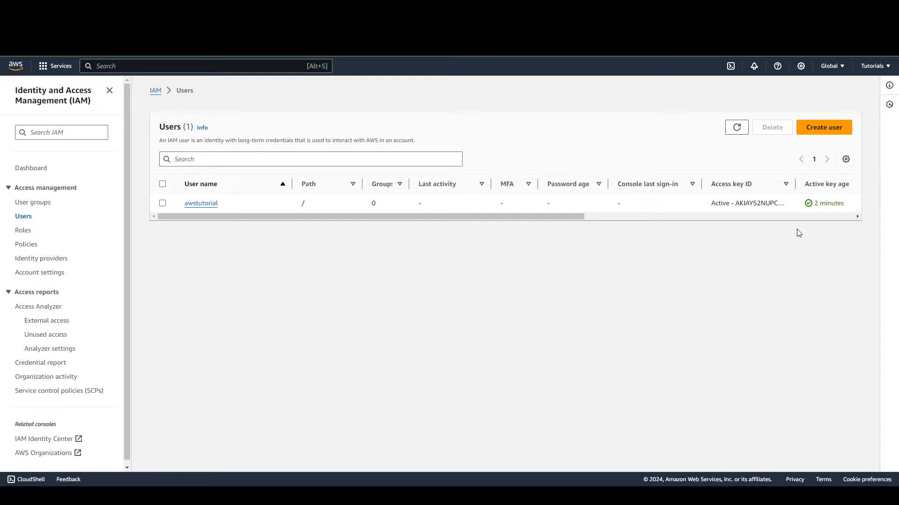
Step: Start a new IAM user named awscreatetest, with console access unchecked
click(823, 127)
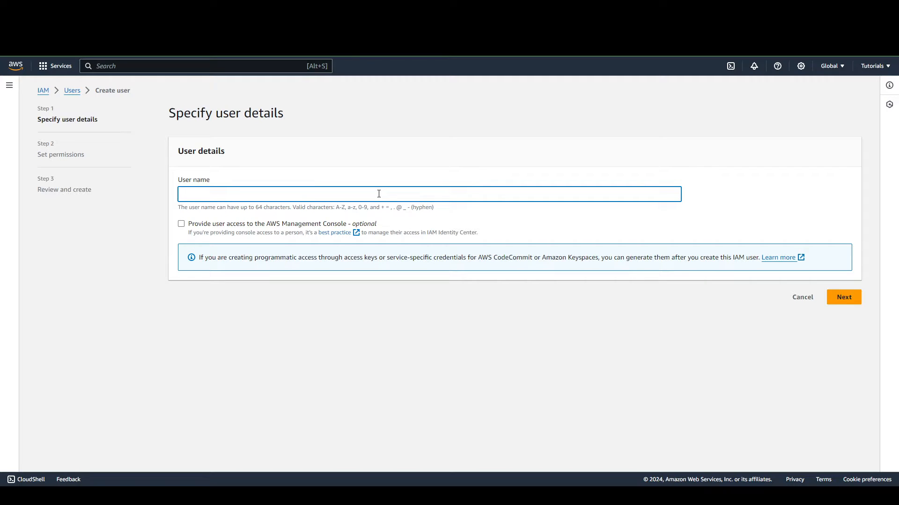
text(t)
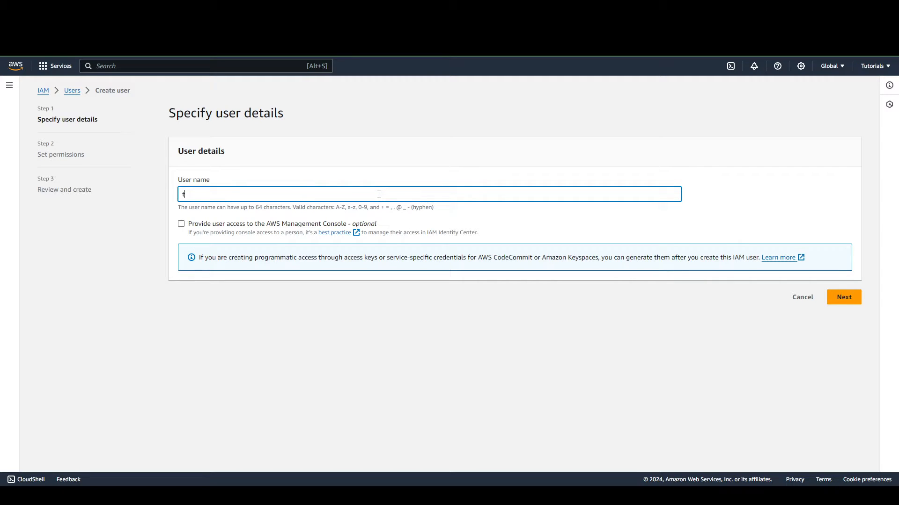
text(aws)
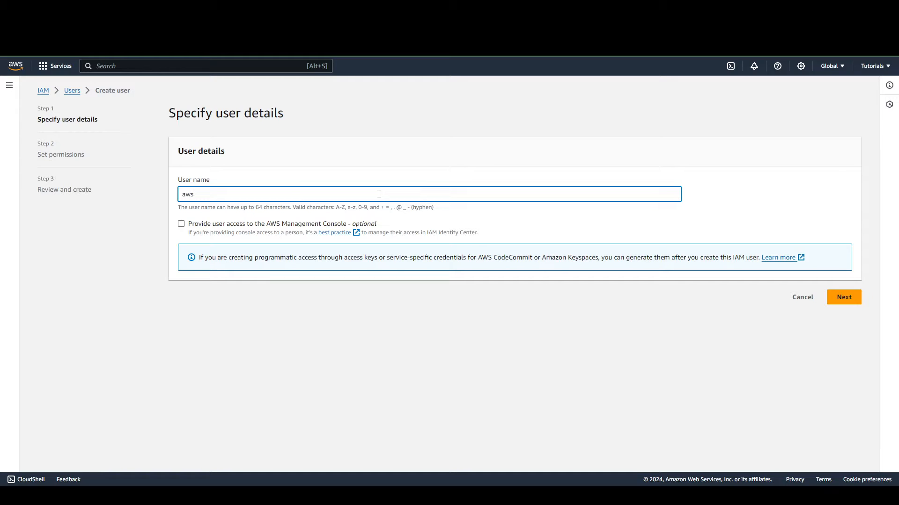
text(create)
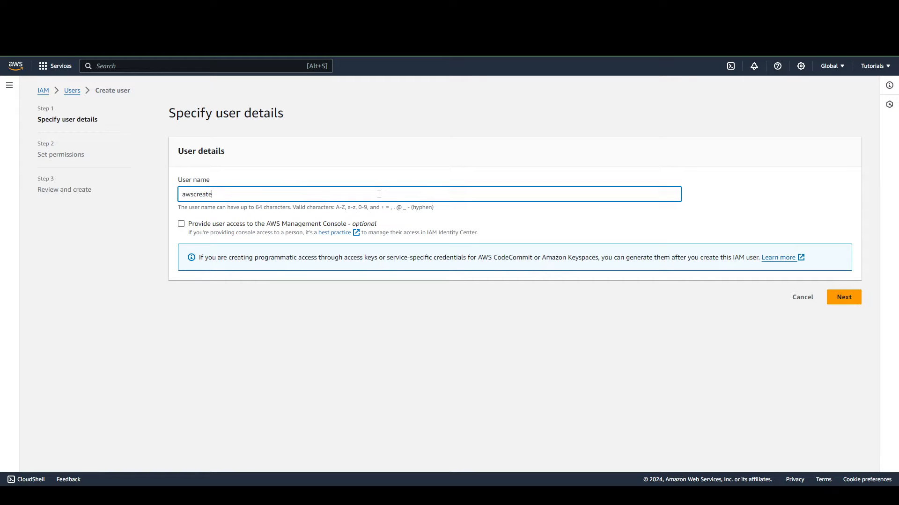
text(test)
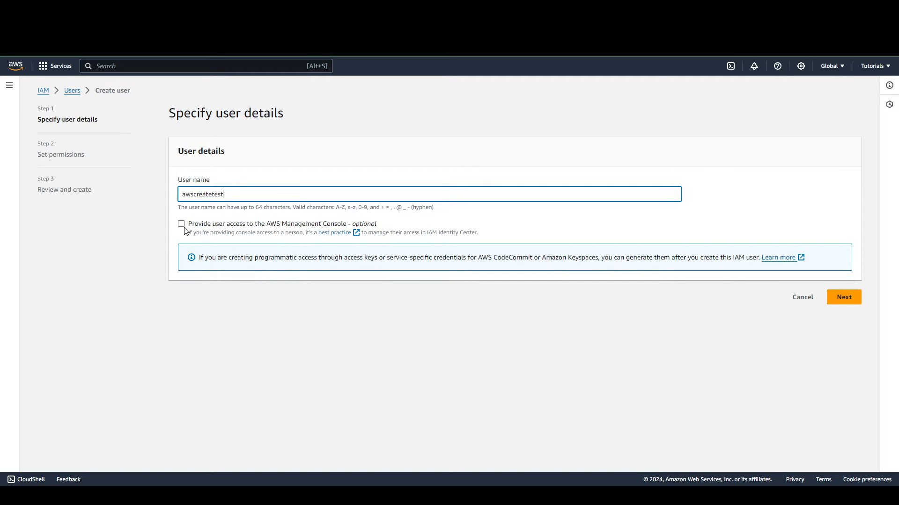
click(181, 224)
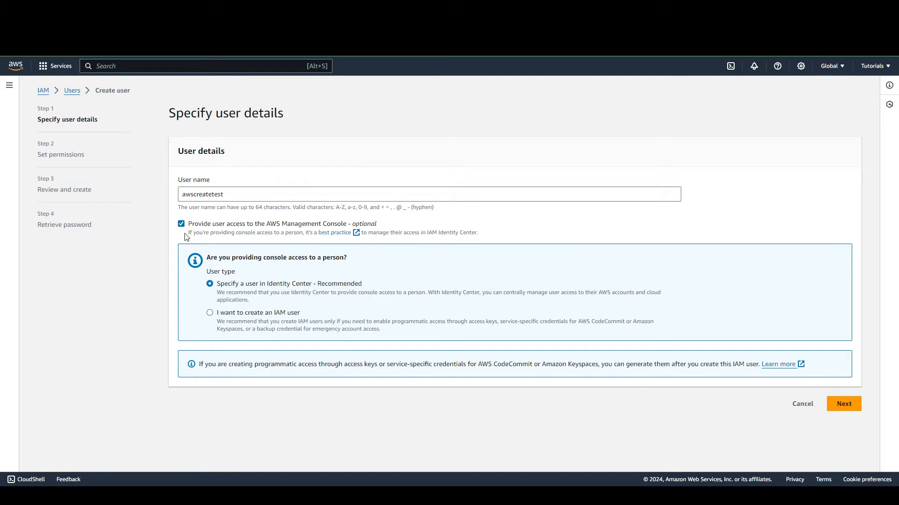
click(180, 224)
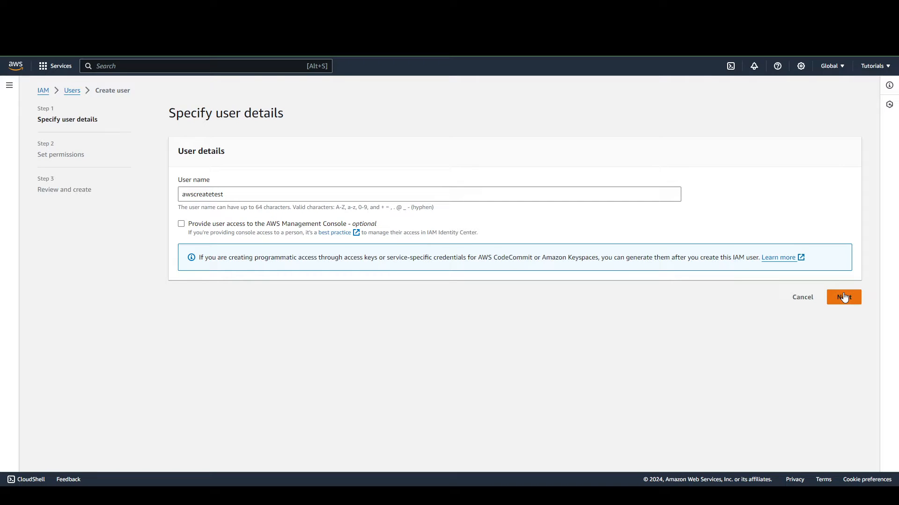
Step: Advance awscreatetest past permissions to review without adding any group or policy
click(843, 296)
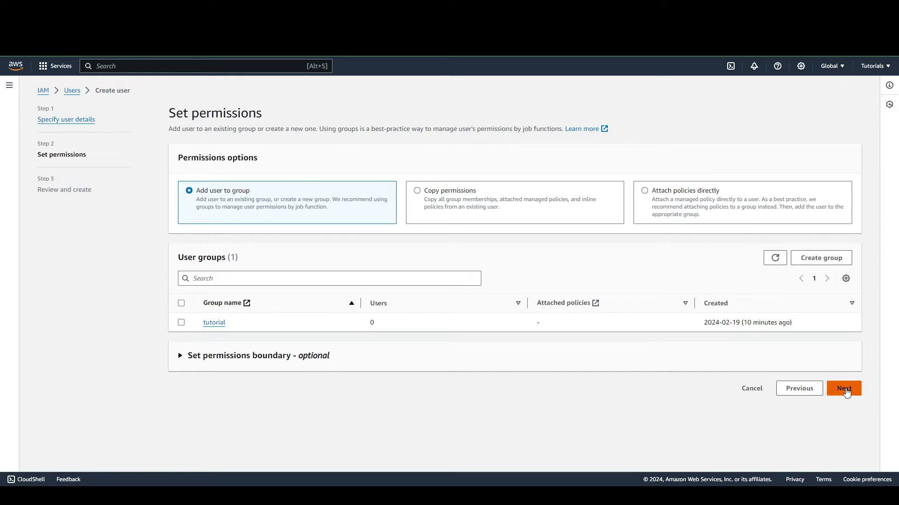
click(843, 388)
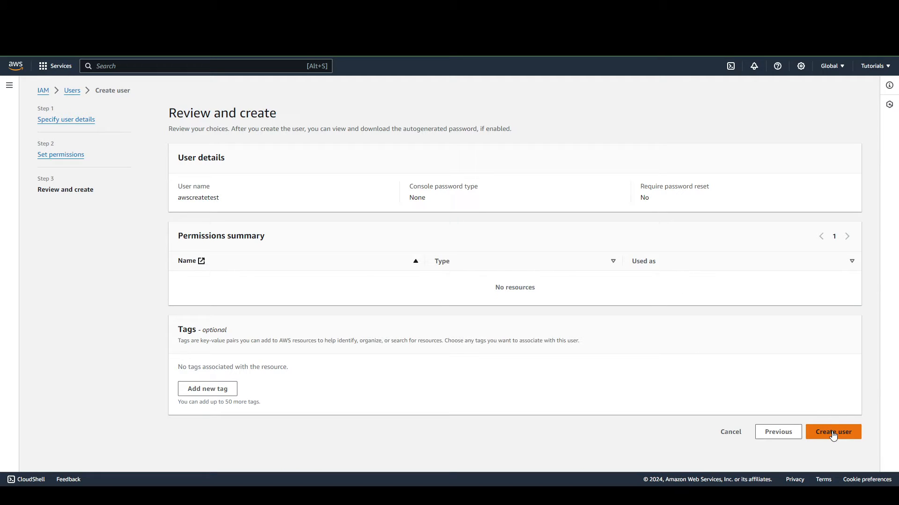
Step: Create the awscreatetest user and open its details page
click(832, 431)
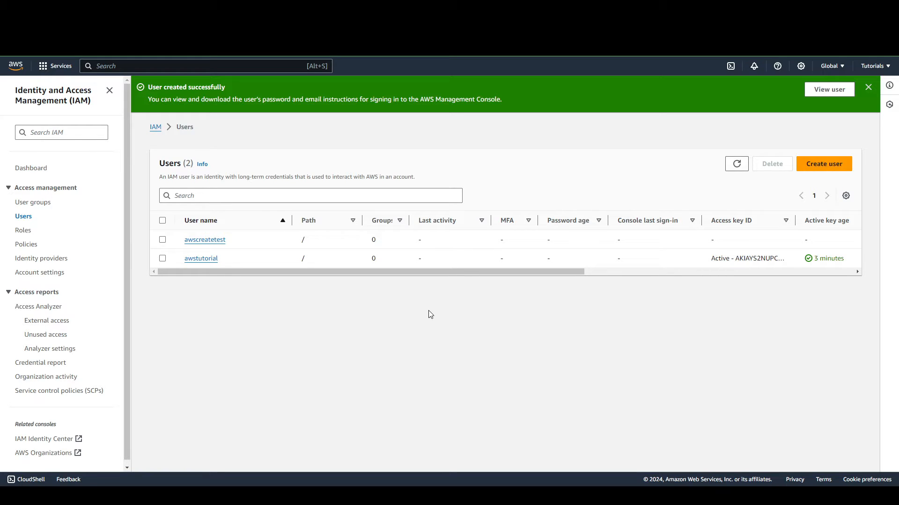
mouse_move(429, 290)
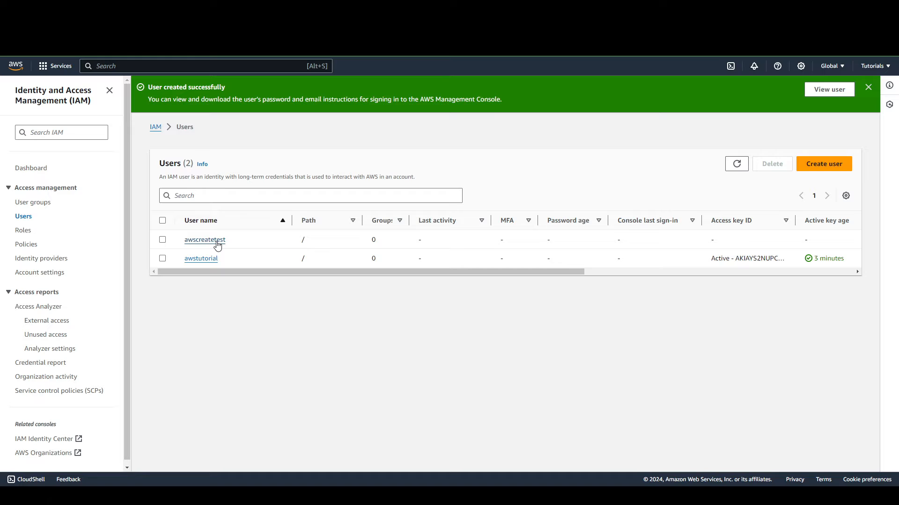
click(205, 239)
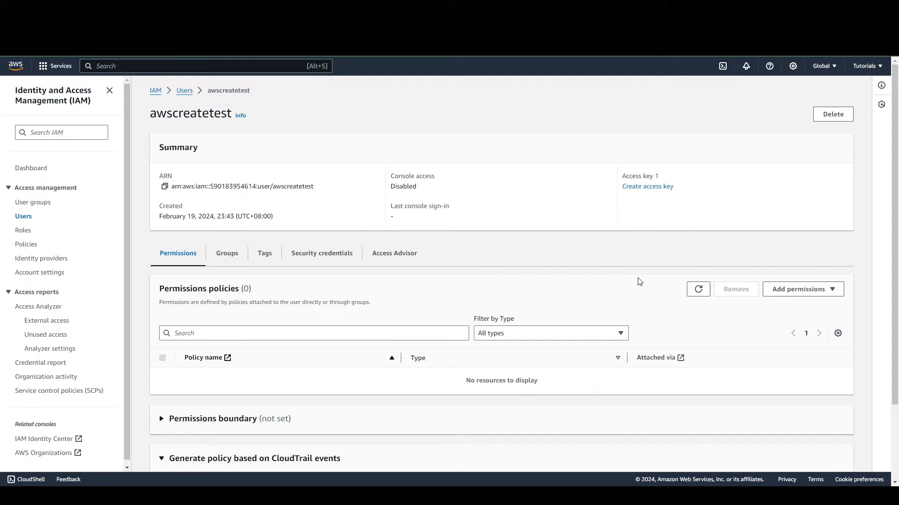
mouse_move(636, 225)
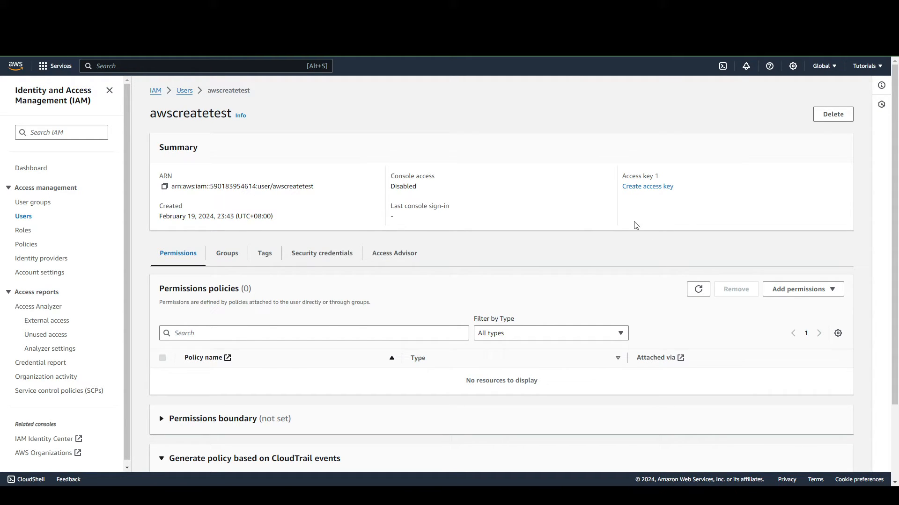
mouse_move(647, 186)
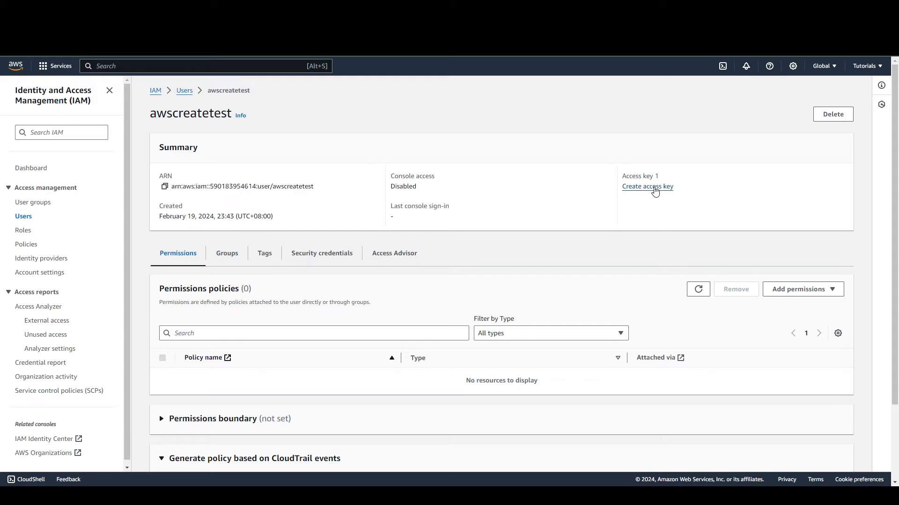
Step: Begin creating an access key for awscreatetest with the Other use case
click(646, 186)
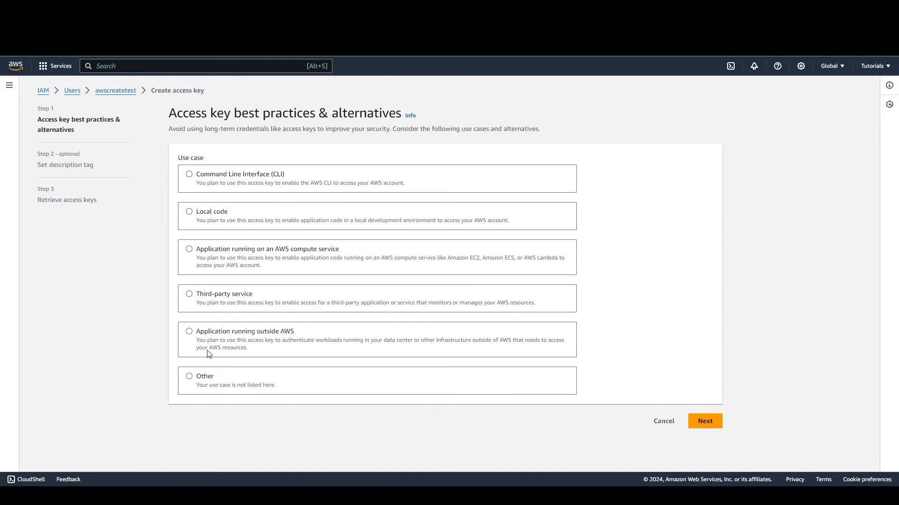
mouse_move(273, 207)
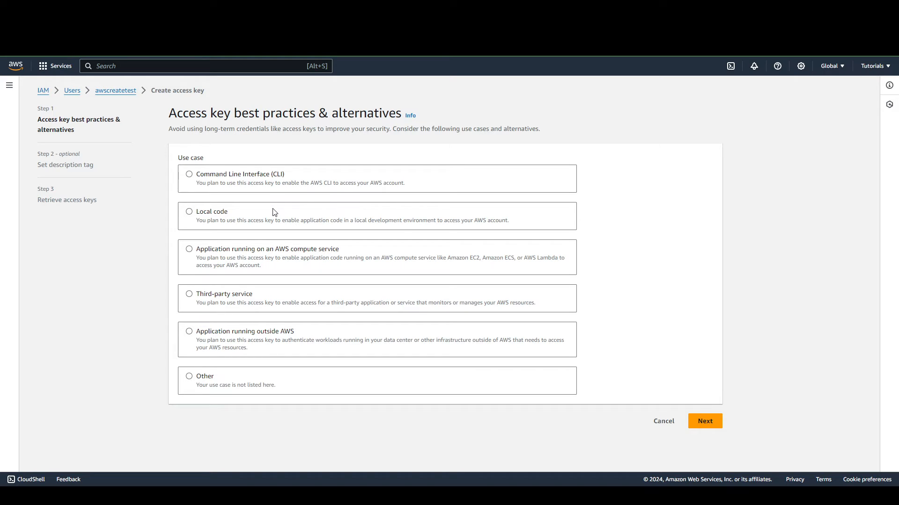
mouse_move(208, 267)
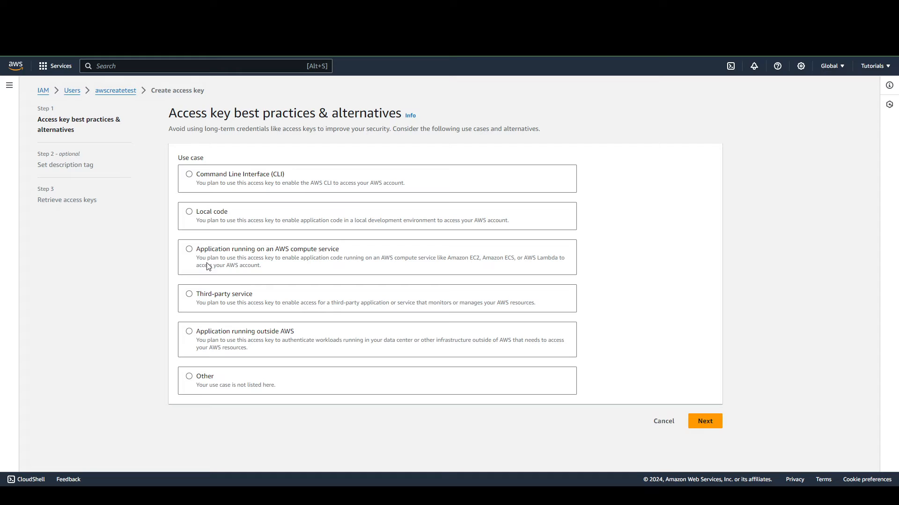
mouse_move(234, 380)
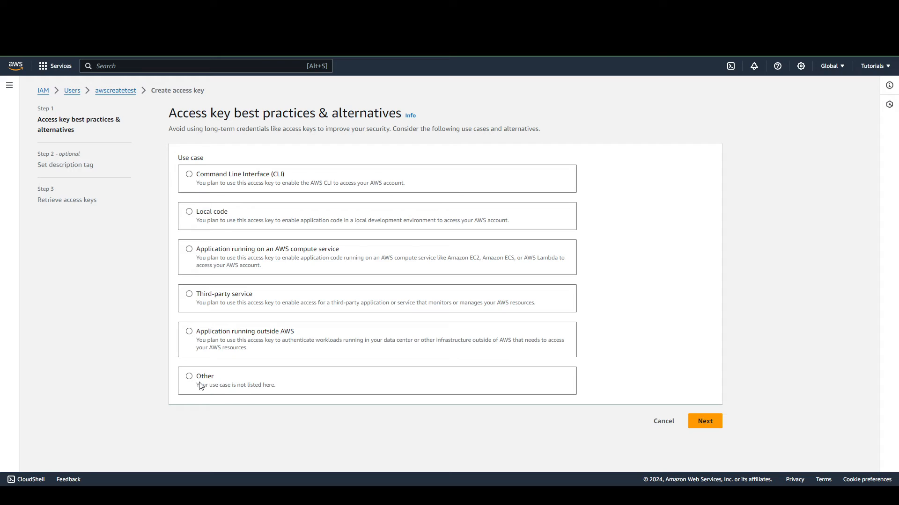
click(189, 375)
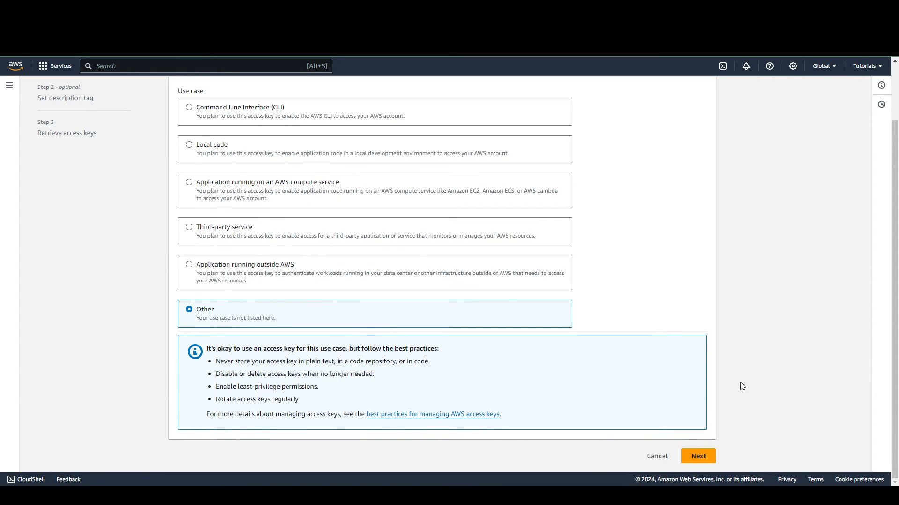
Step: Advance to the optional description tag step, leaving it blank
click(697, 457)
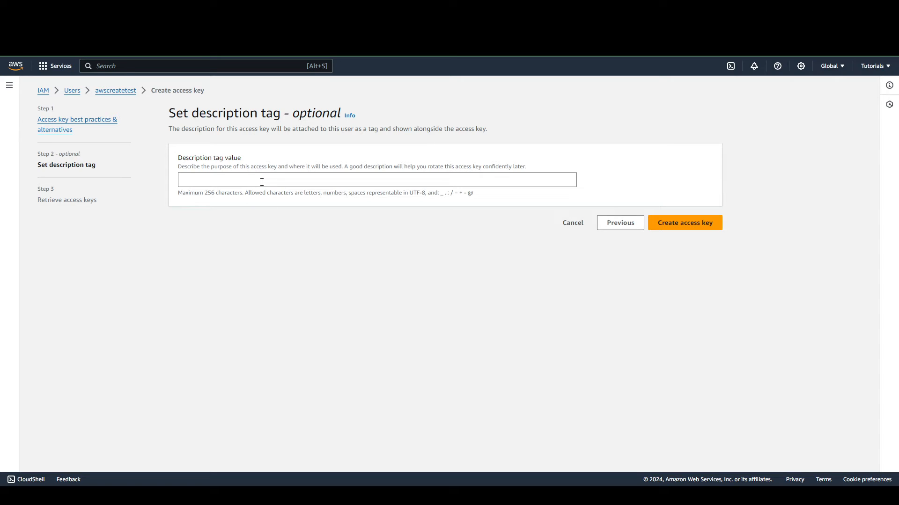
mouse_move(654, 214)
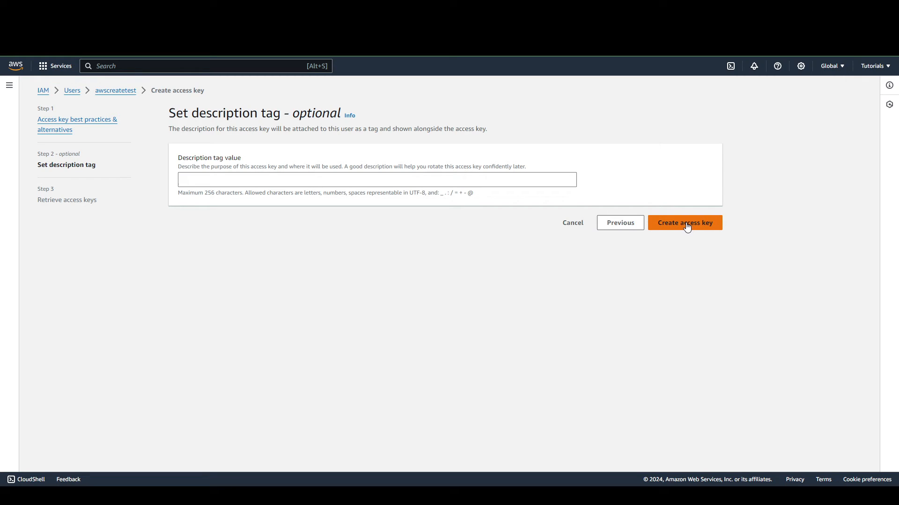
Step: Create the access key without a description and select its access key ID
click(684, 222)
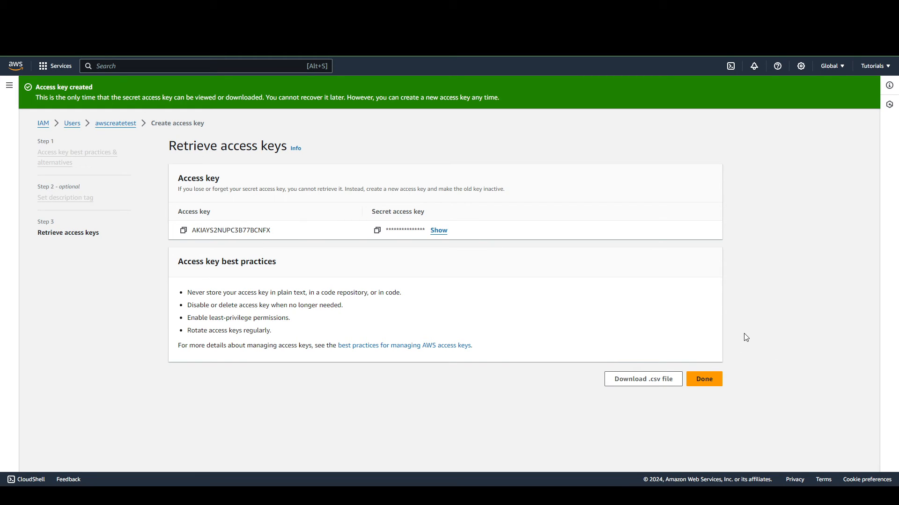
mouse_move(837, 339)
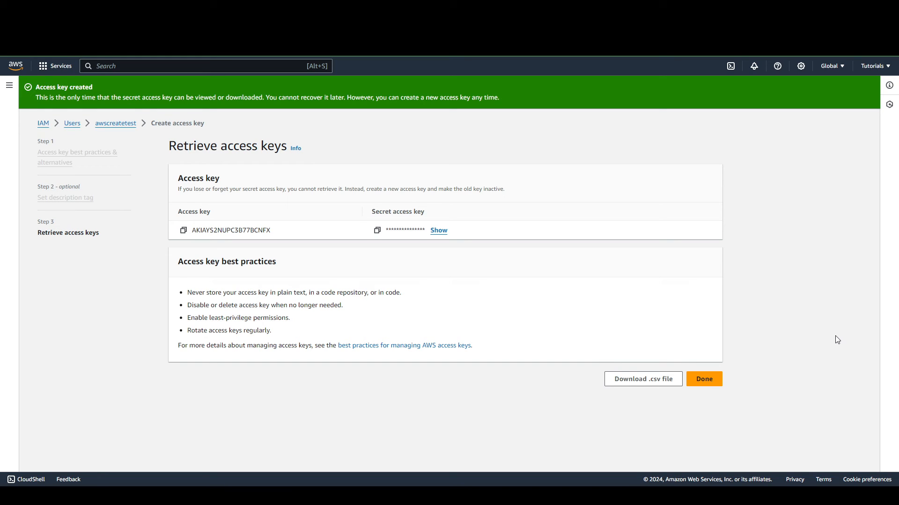
mouse_move(808, 335)
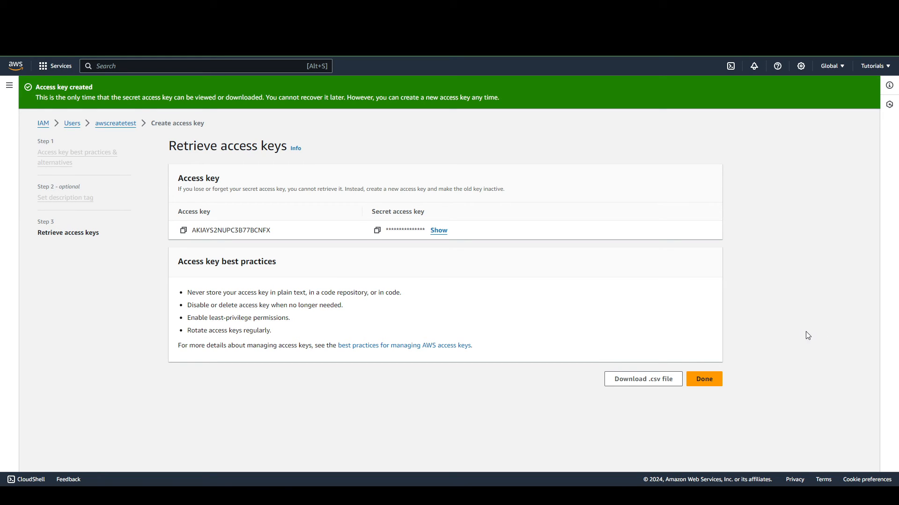
double_click(231, 230)
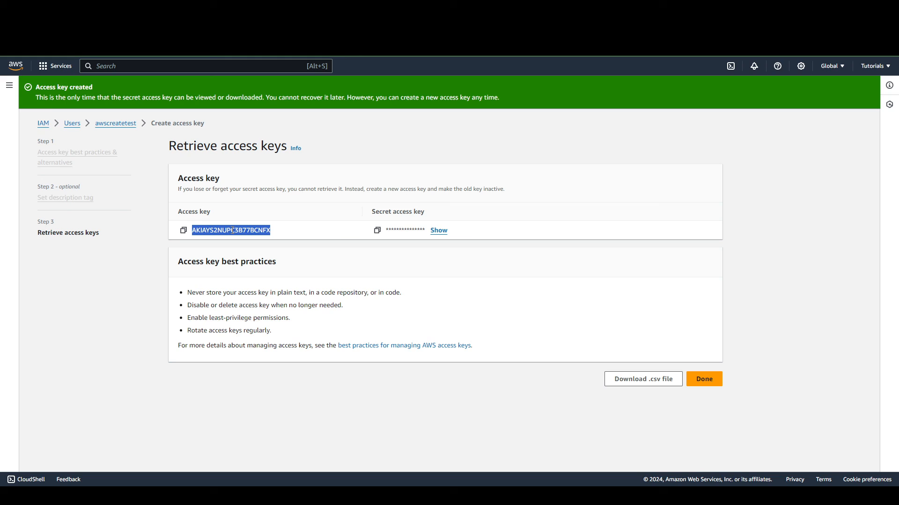